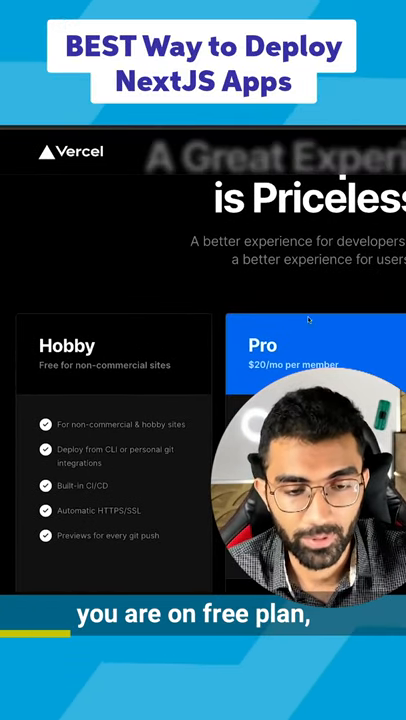
scroll(down, 3)
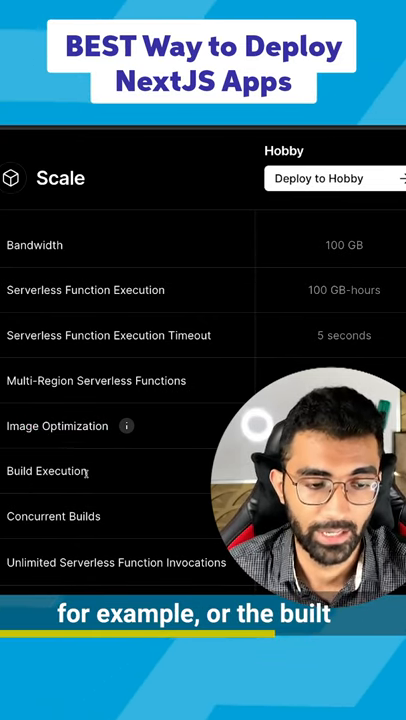
scroll(down, 3)
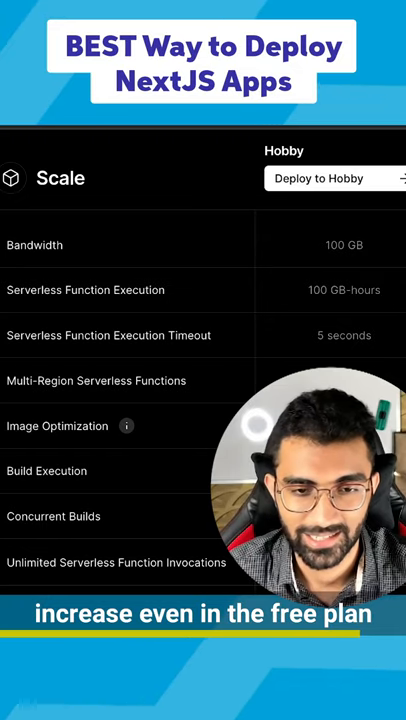
scroll(down, 3)
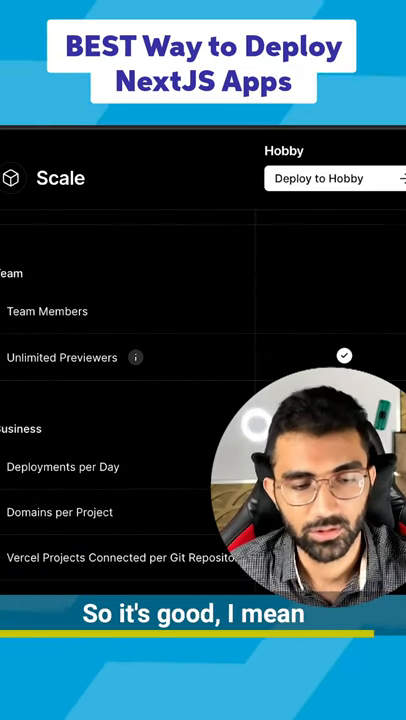
scroll(down, 3)
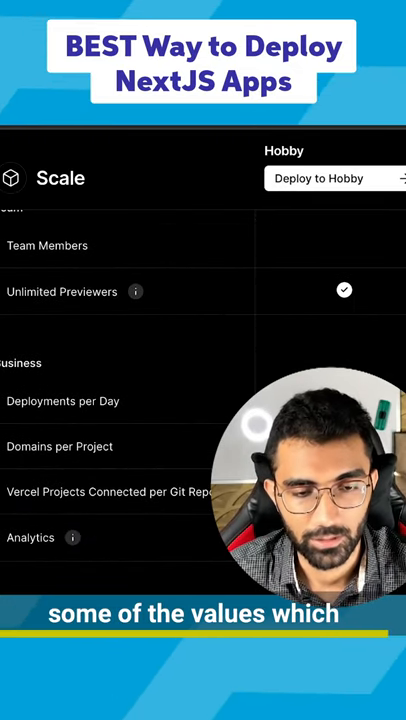